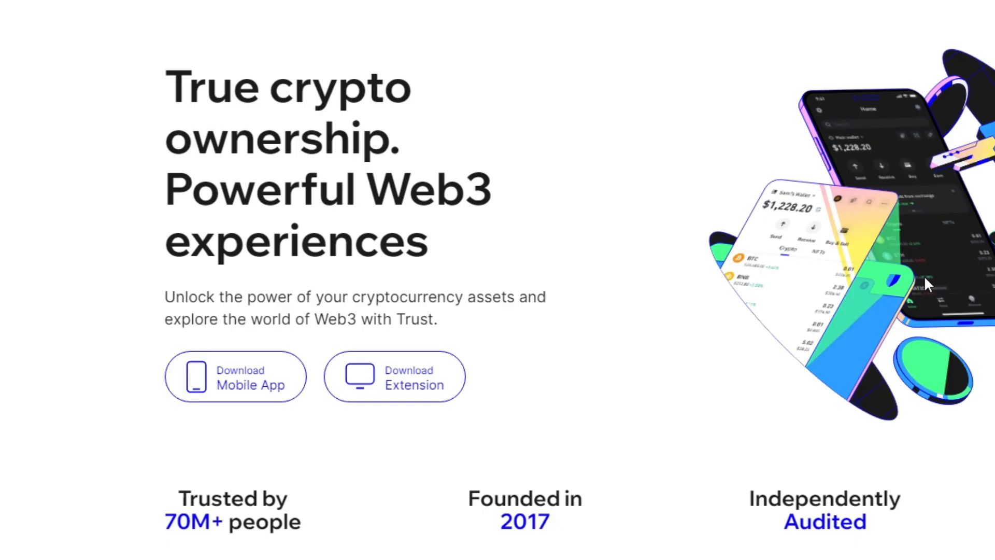
mouse_move(394, 376)
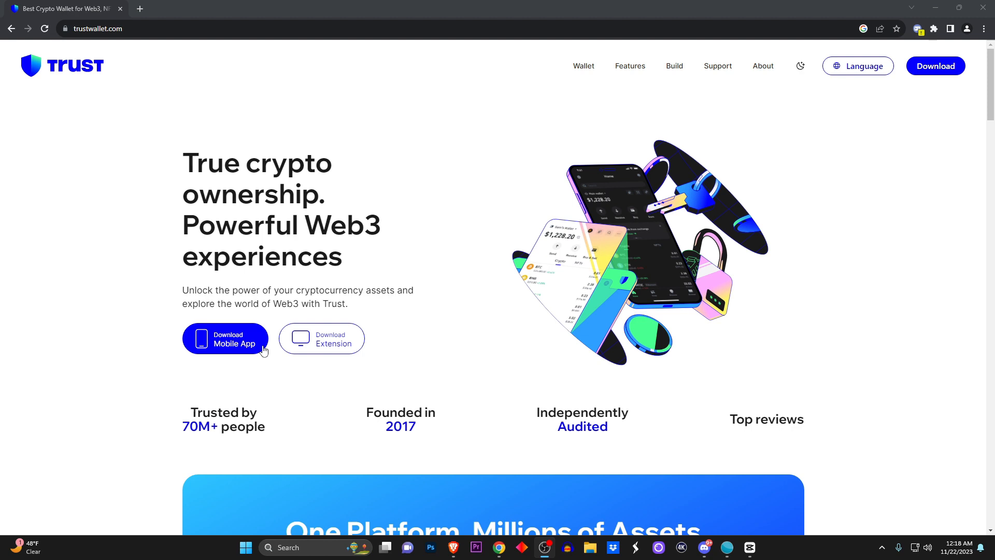
Step: Install the Trust Wallet extension from the Chrome Web Store listing
click(321, 337)
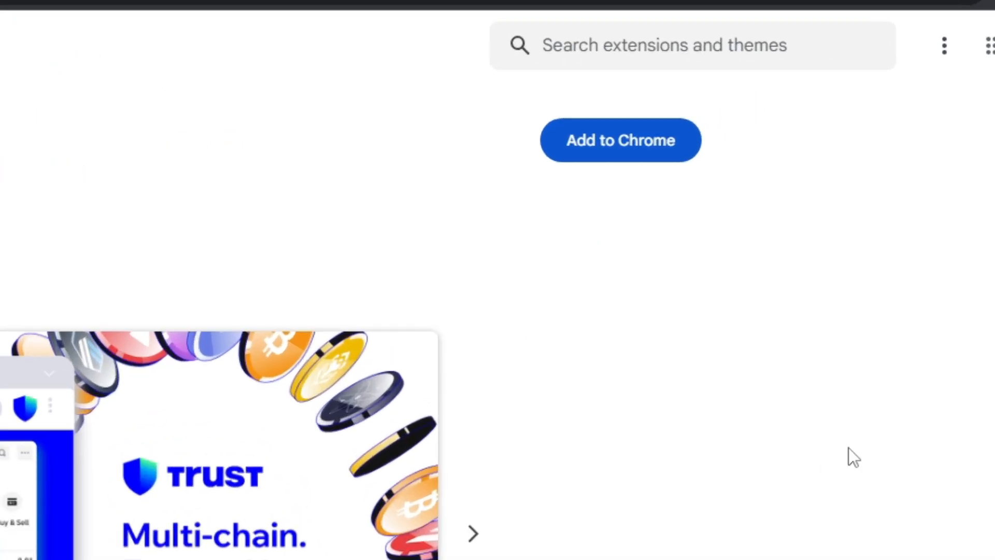
click(620, 140)
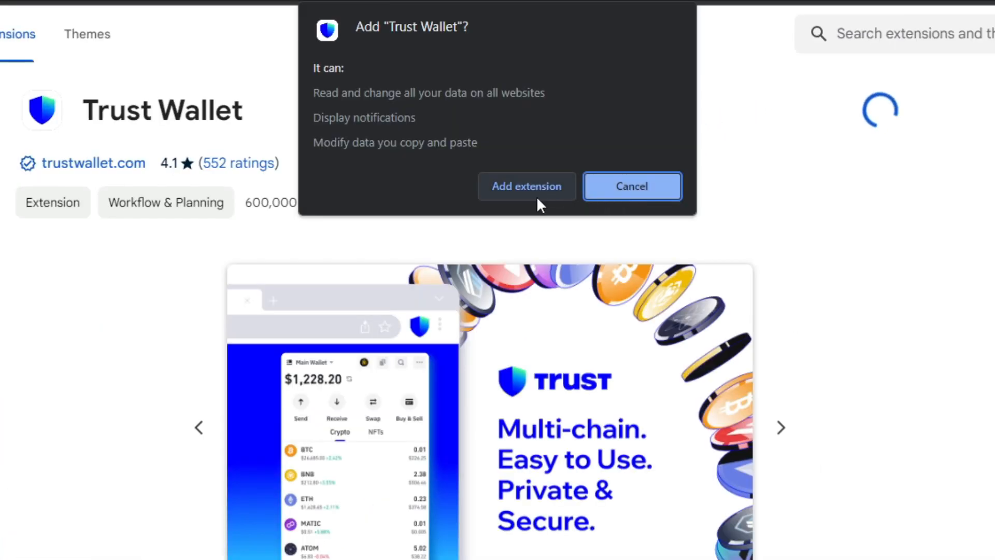
click(526, 186)
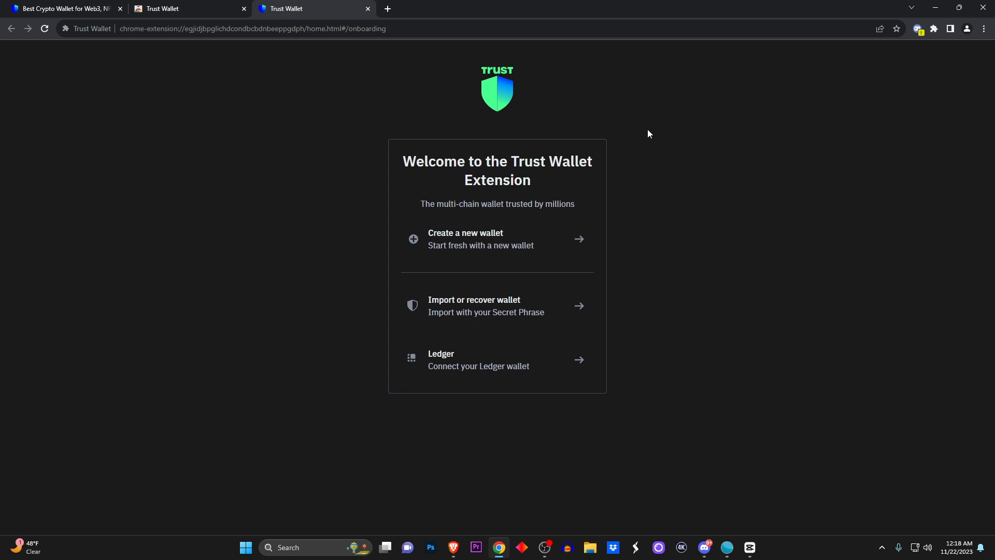
mouse_move(526, 253)
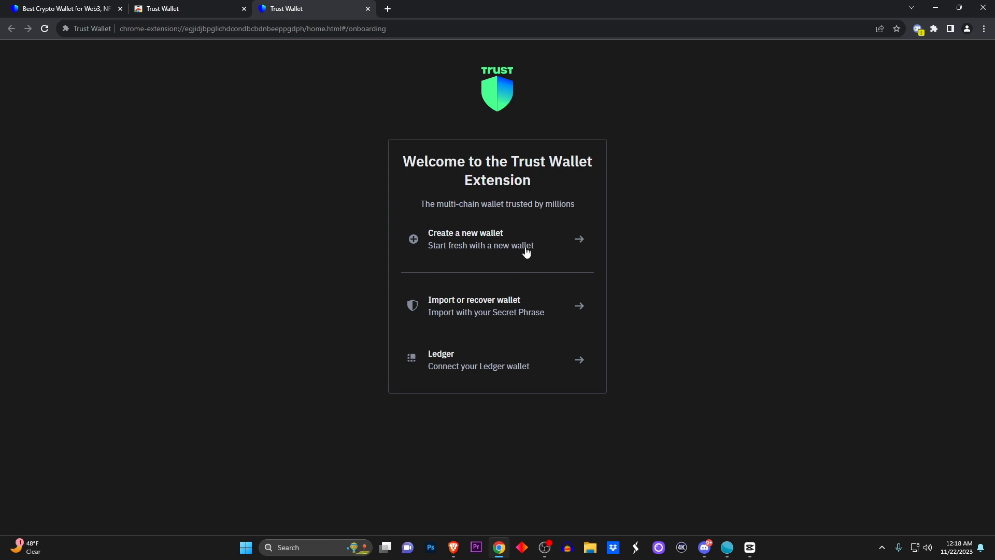
Step: Create a new wallet with a confirmed password, accepted Terms, and usage-data sharing declined
click(496, 239)
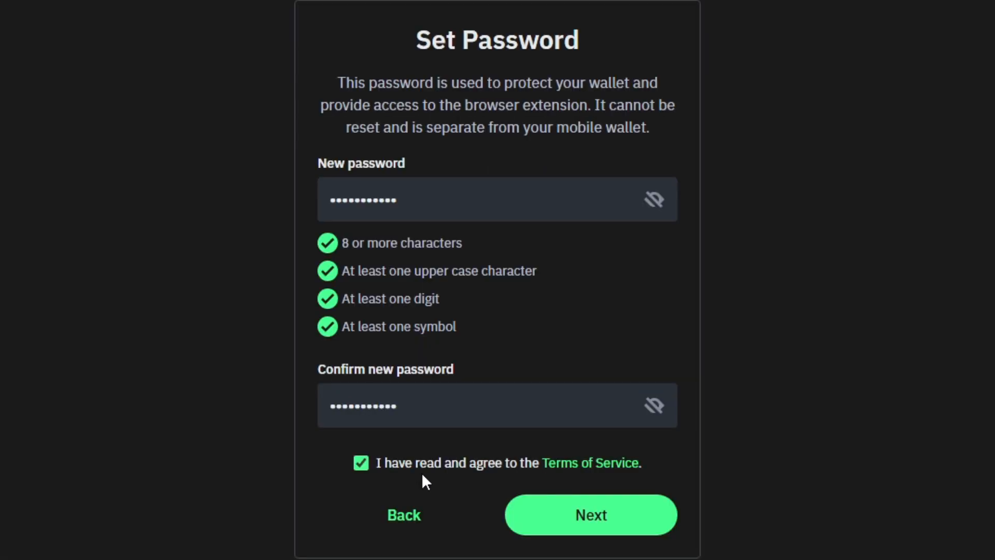
click(590, 515)
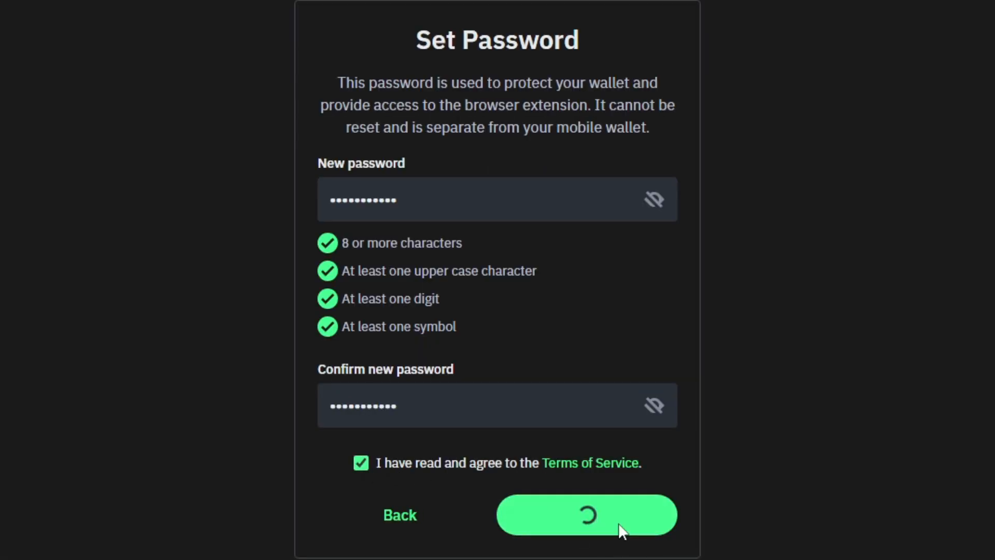
click(585, 515)
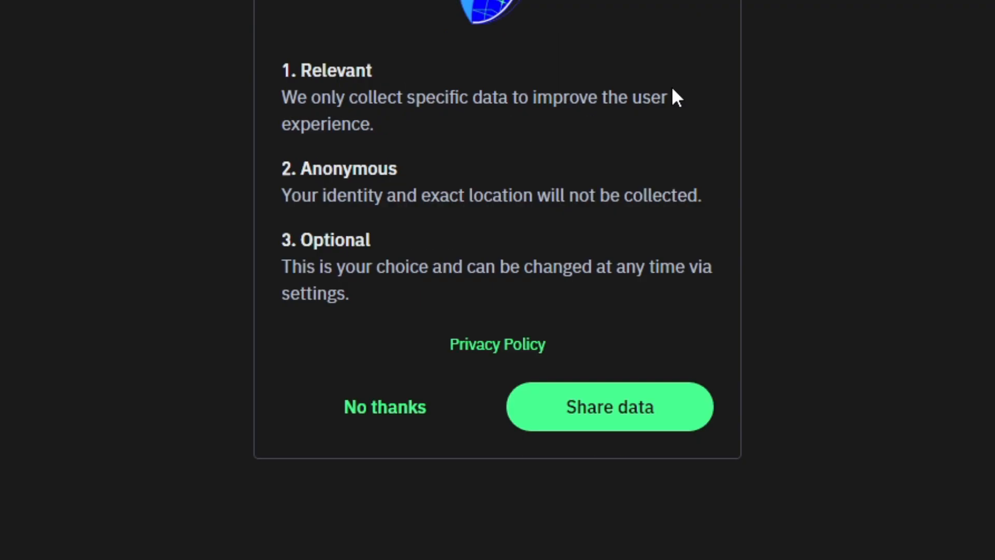
mouse_move(454, 409)
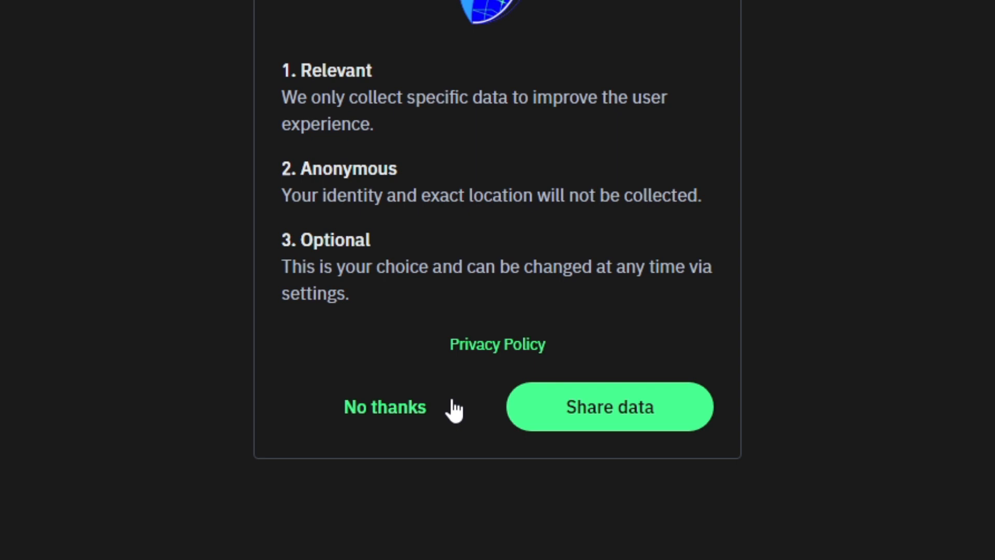
click(384, 406)
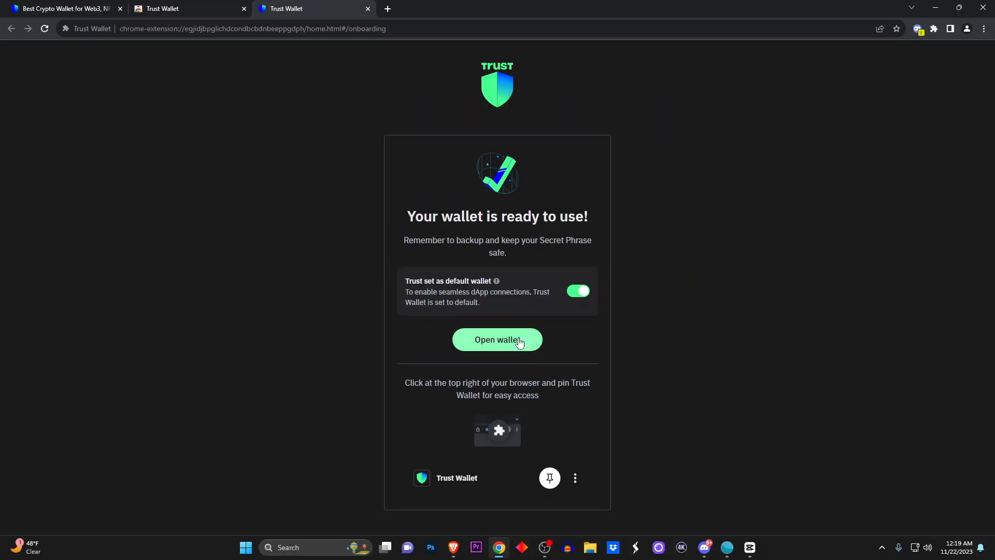
Step: Dismiss the intro tips and reach the wallet dashboard with zero balance
click(496, 340)
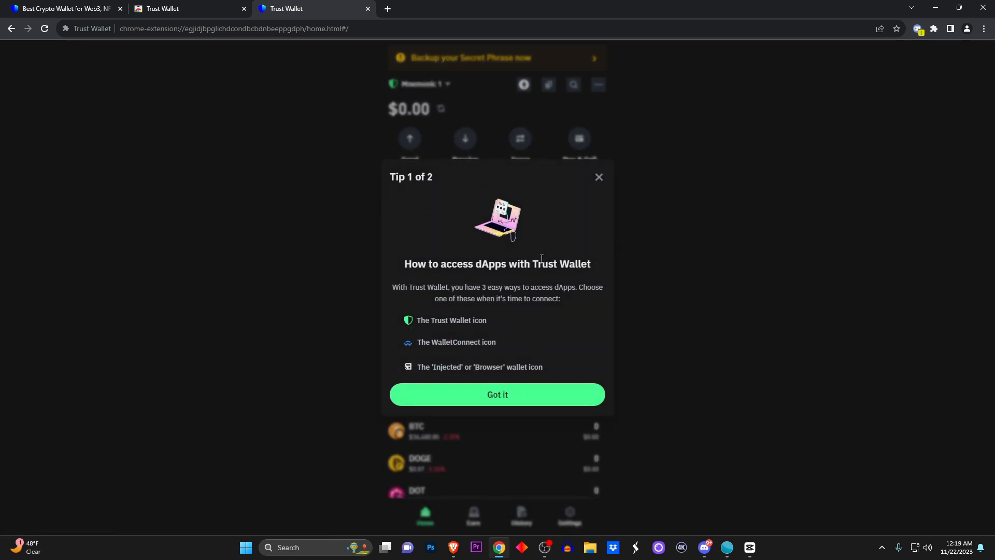
click(496, 394)
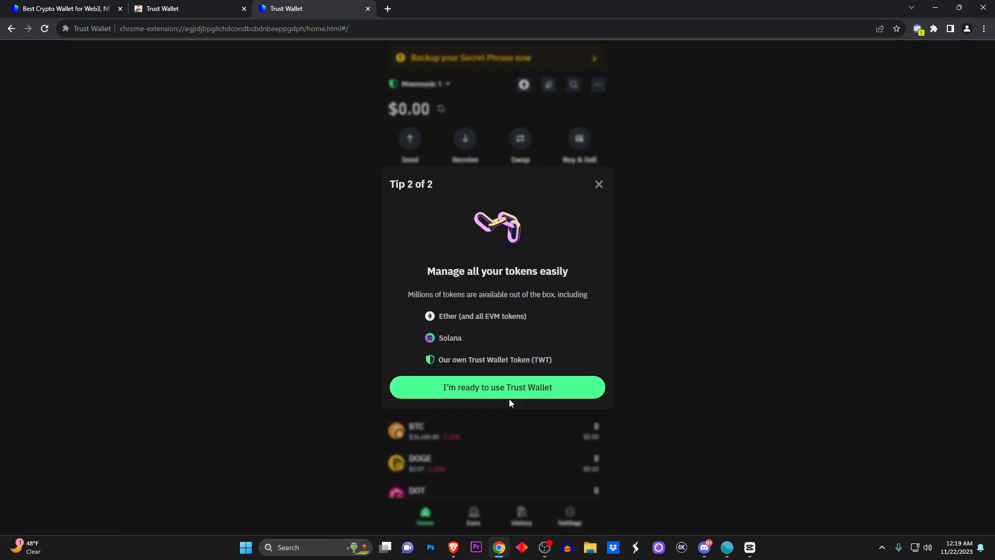
mouse_move(498, 398)
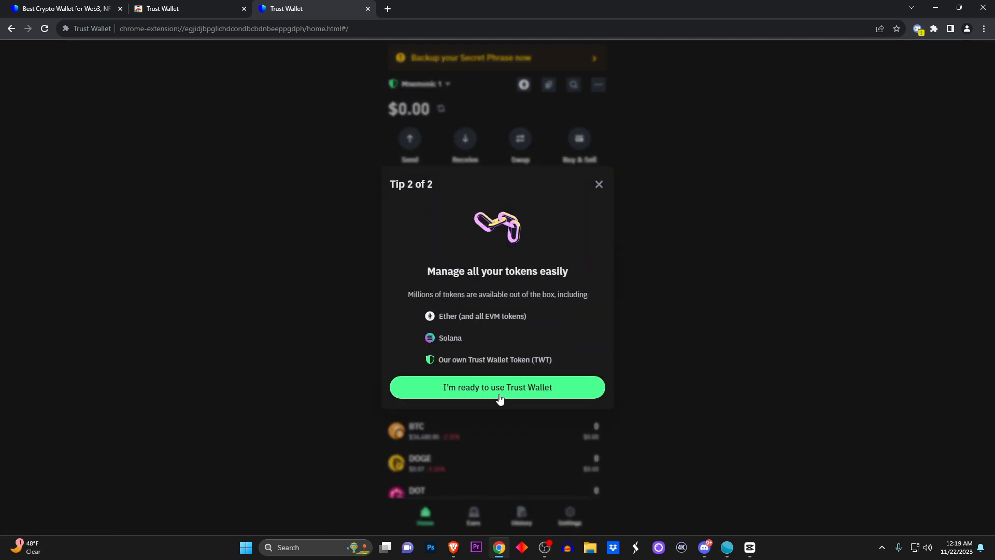
click(496, 387)
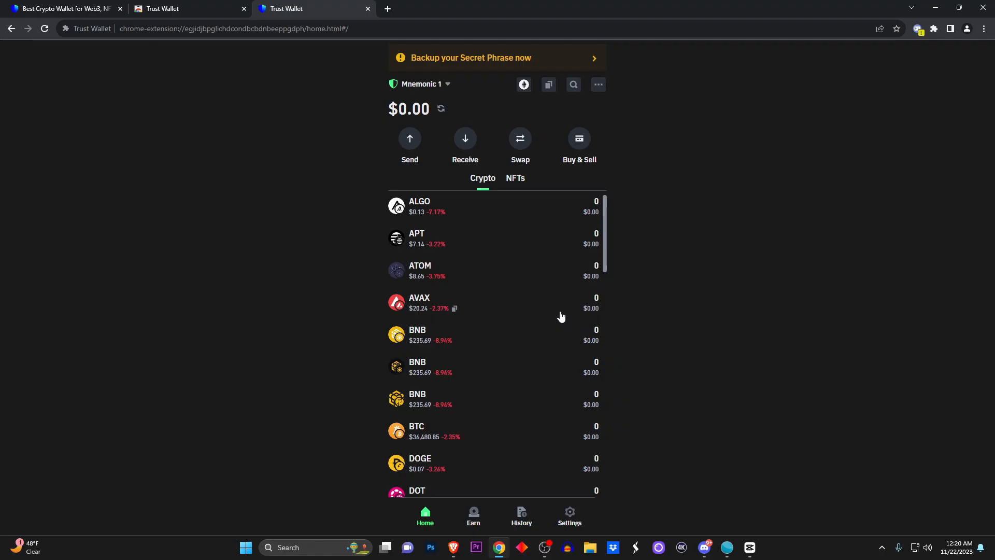
Step: Pin Trust Wallet to the Chrome toolbar and reopen its popup from there
click(958, 8)
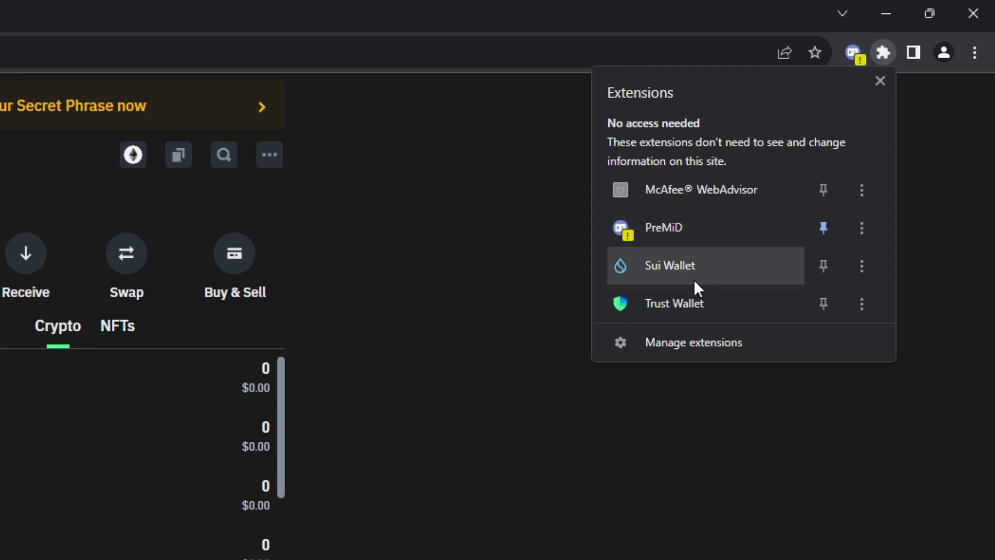
mouse_move(823, 303)
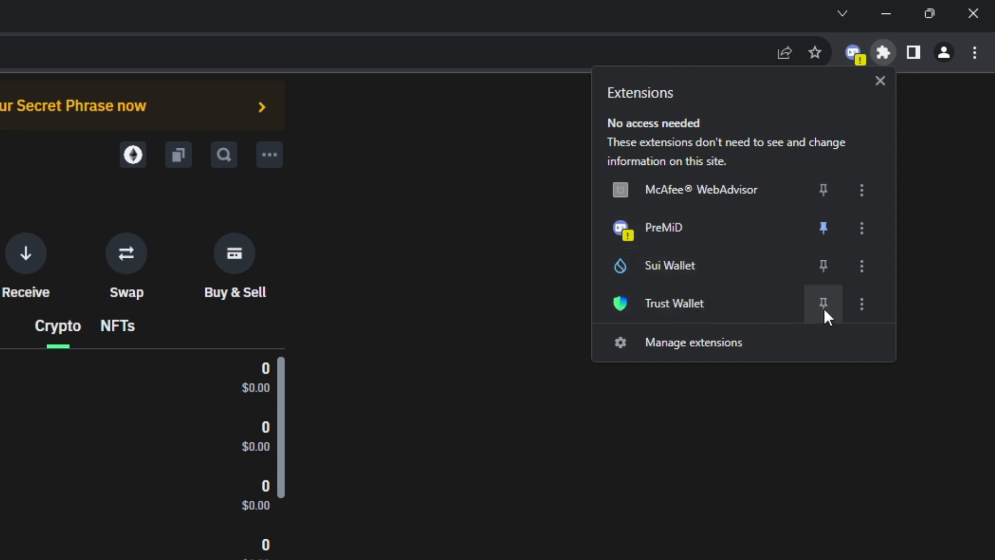
click(823, 304)
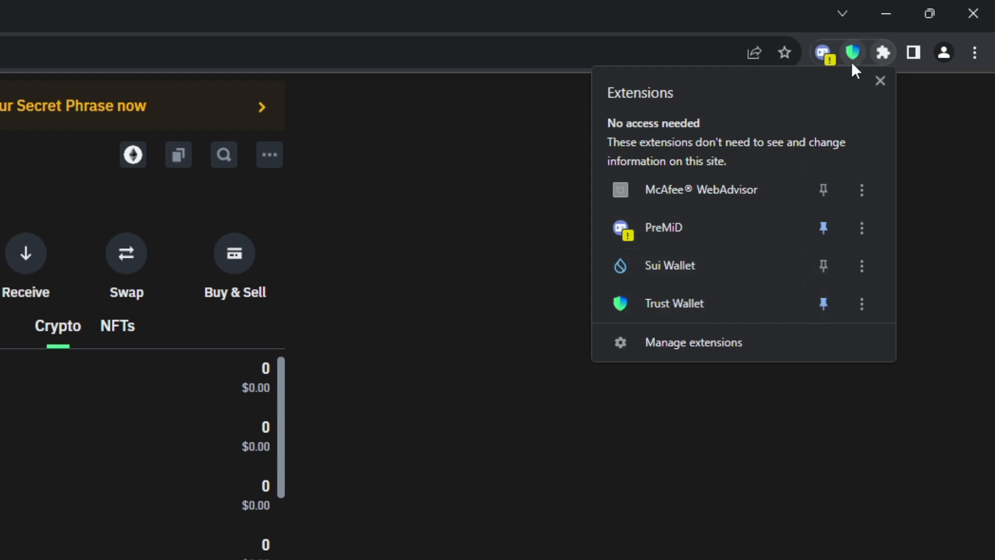
click(852, 52)
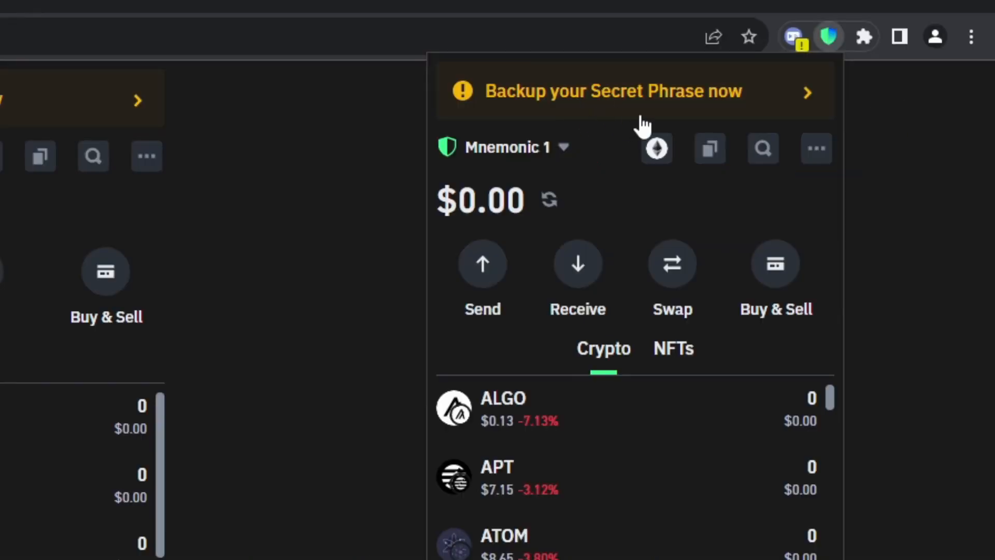
Step: Reveal the secret phrase from the backup banner and proceed to clear the reminder
click(612, 91)
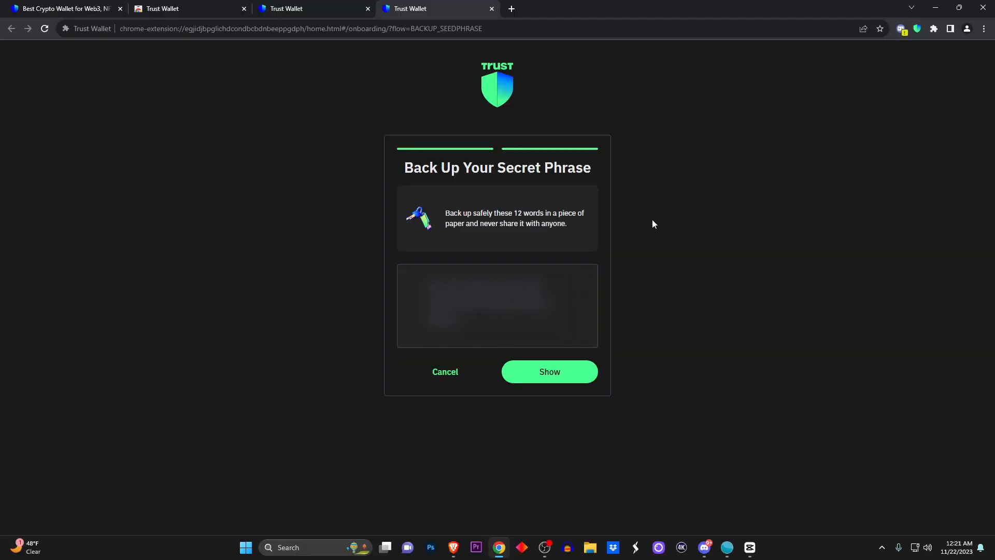
click(549, 371)
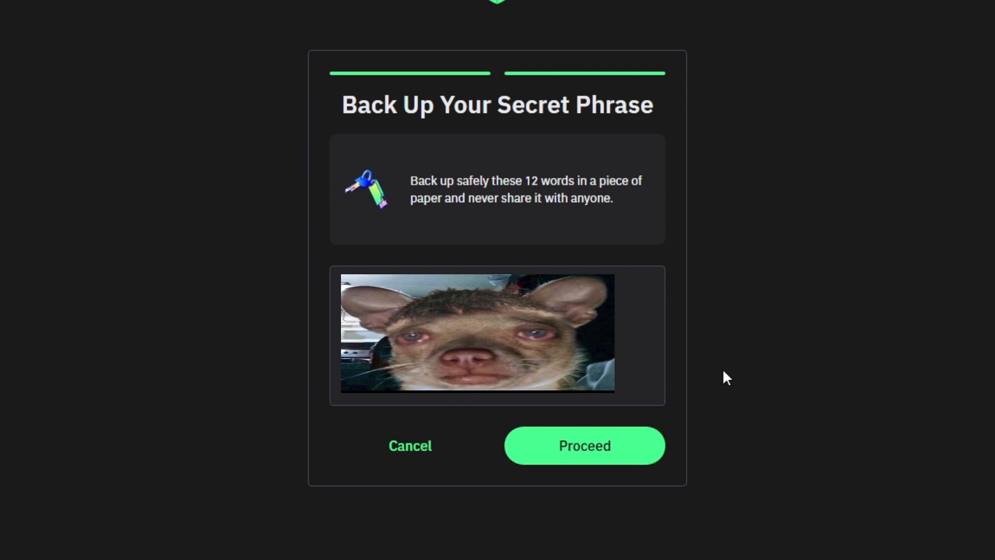
click(583, 445)
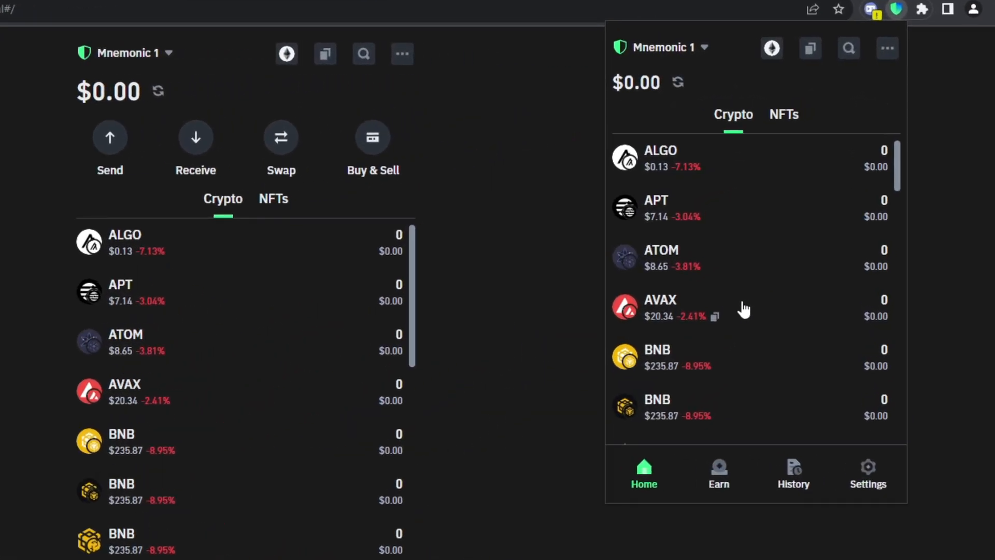
mouse_move(744, 323)
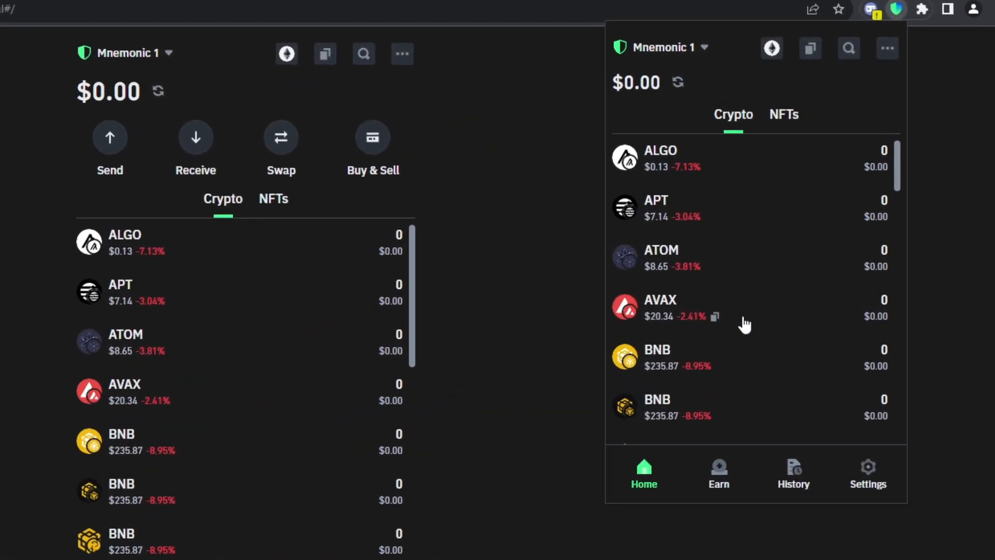
Step: Open the AVAX token's page and its Receive screen
click(660, 308)
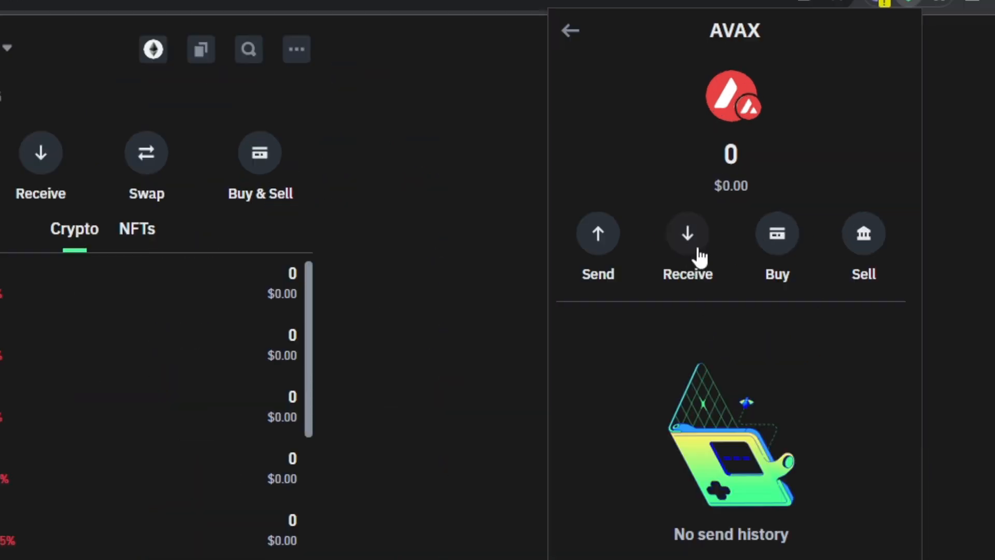
click(686, 233)
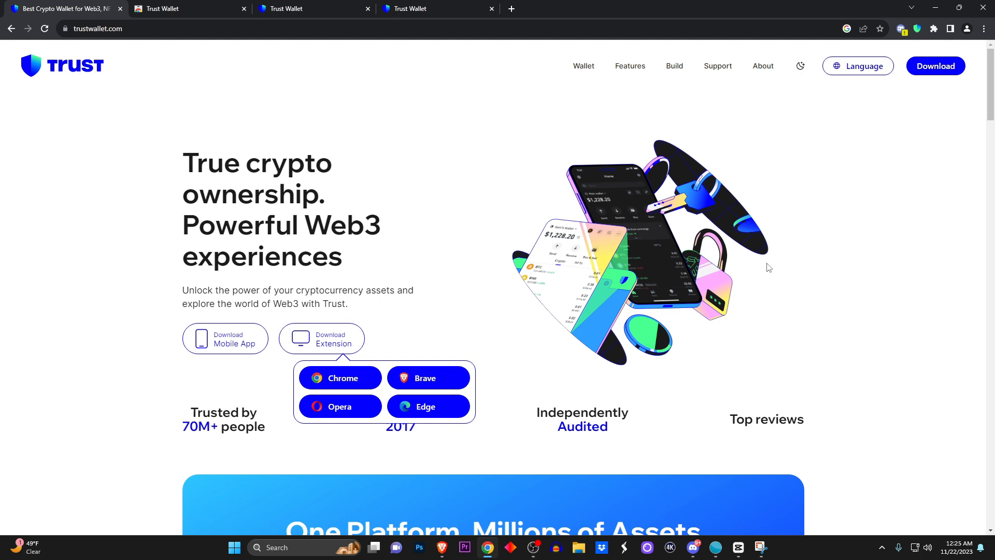
mouse_move(881, 444)
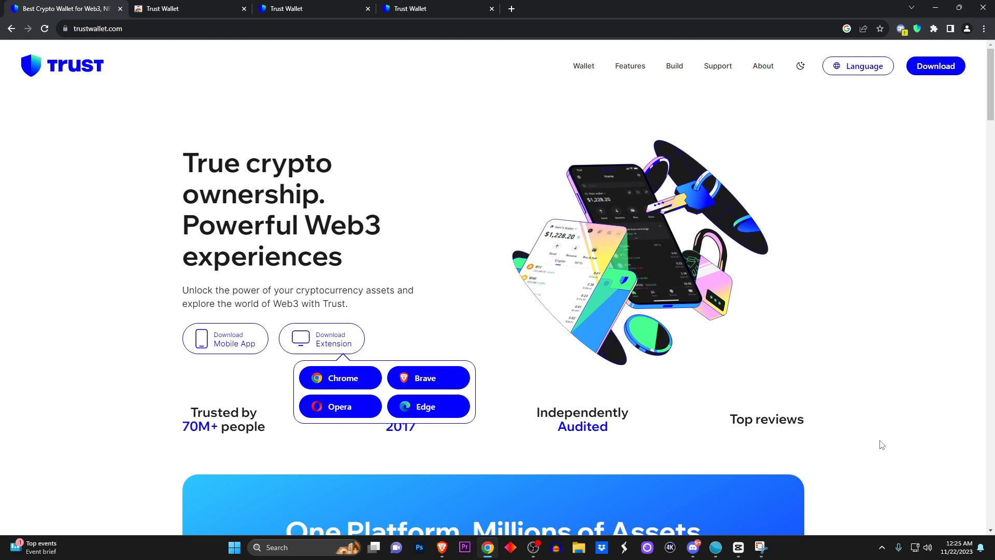